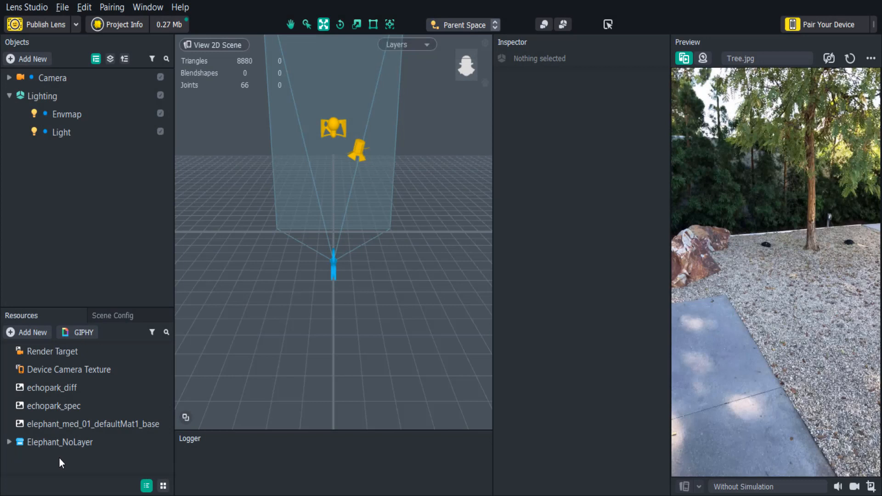
# Step: Add a Box mesh object to the scene from the Add New list
pyautogui.click(27, 59)
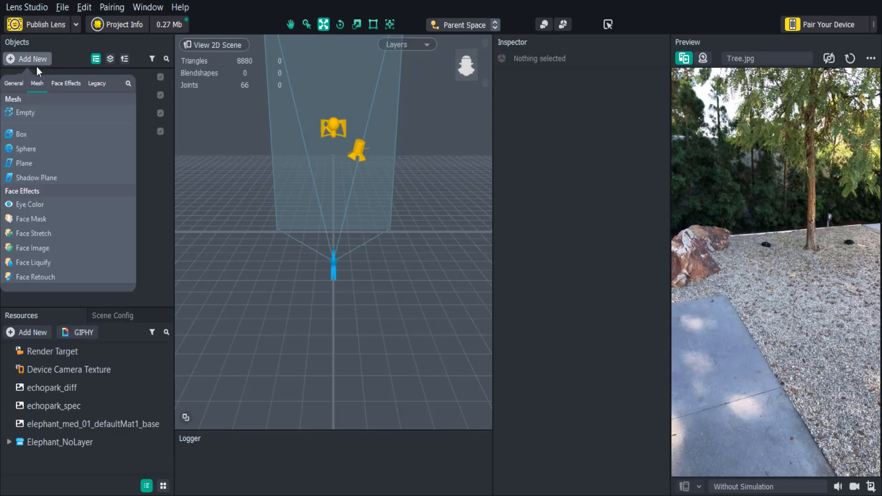
pyautogui.click(21, 134)
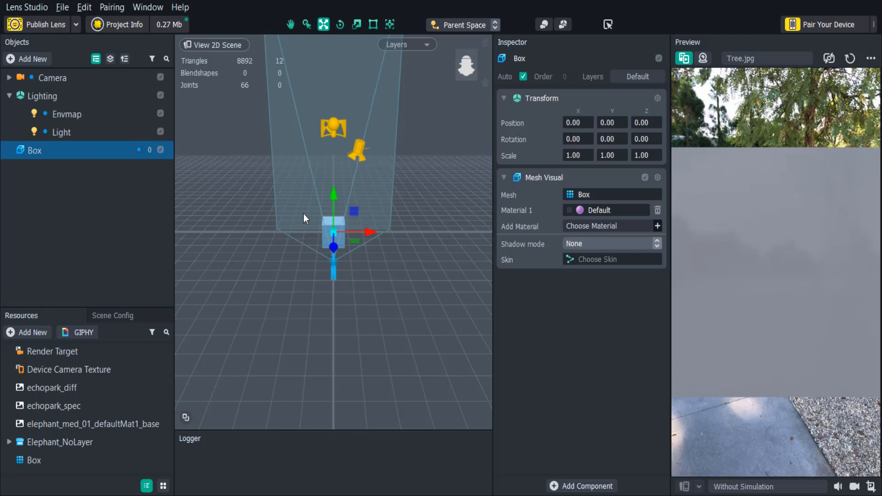
pyautogui.moveTo(323, 24)
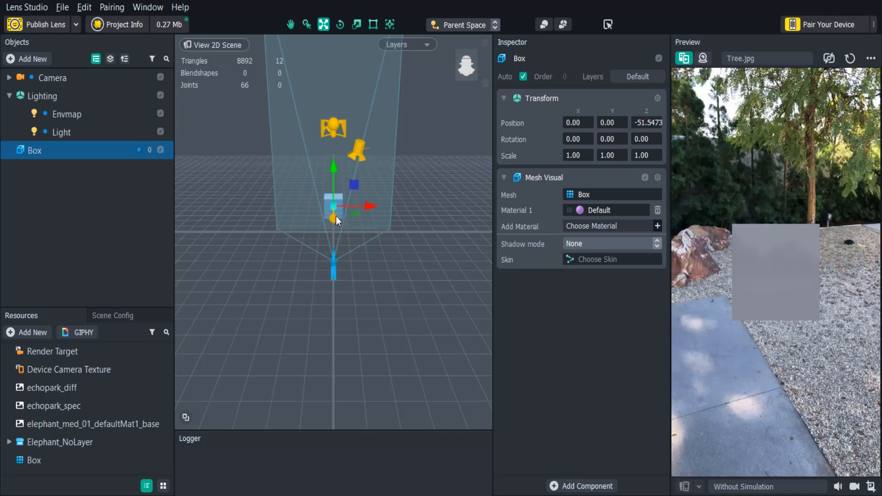
# Step: Move the box back along Z to about -56.5 so it looks small in the preview
pyautogui.moveTo(332, 220); pyautogui.dragTo(332, 225)
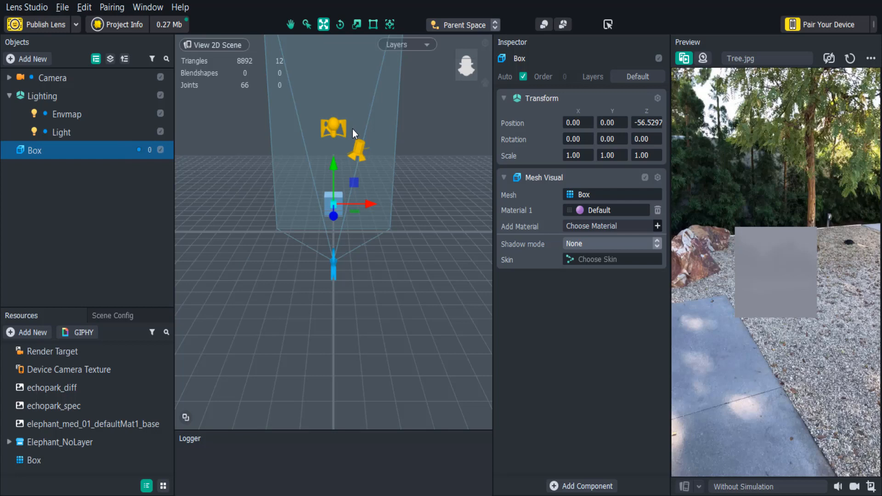
# Step: Rotate the box to roughly -30, 26, -17.4 degrees with the rotation gizmo
pyautogui.click(340, 24)
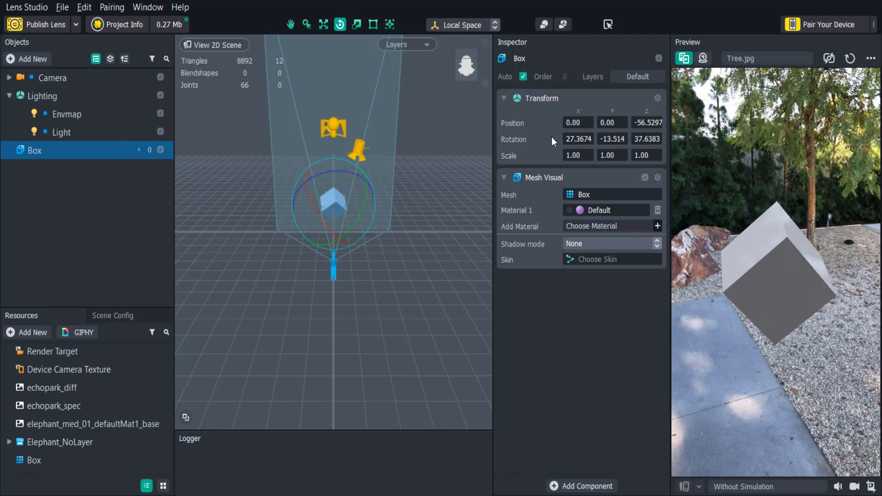
pyautogui.moveTo(343, 186); pyautogui.dragTo(329, 203)
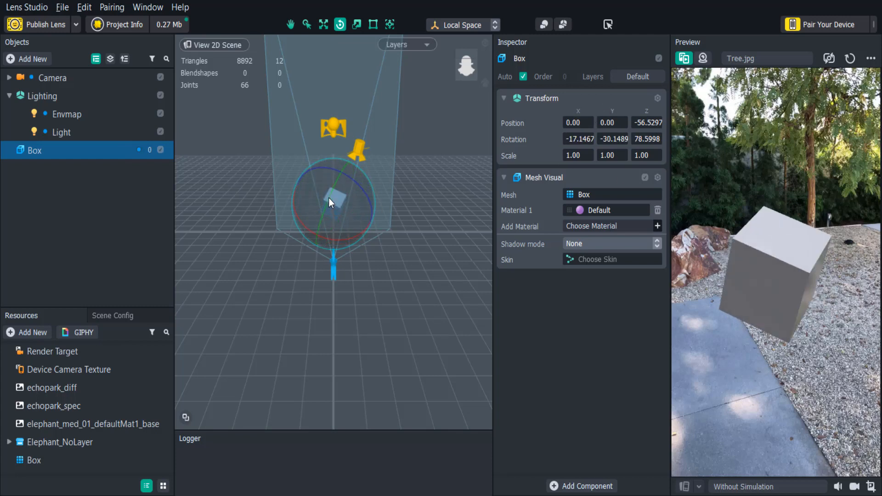
pyautogui.moveTo(329, 202); pyautogui.dragTo(363, 191)
pyautogui.write('-30')
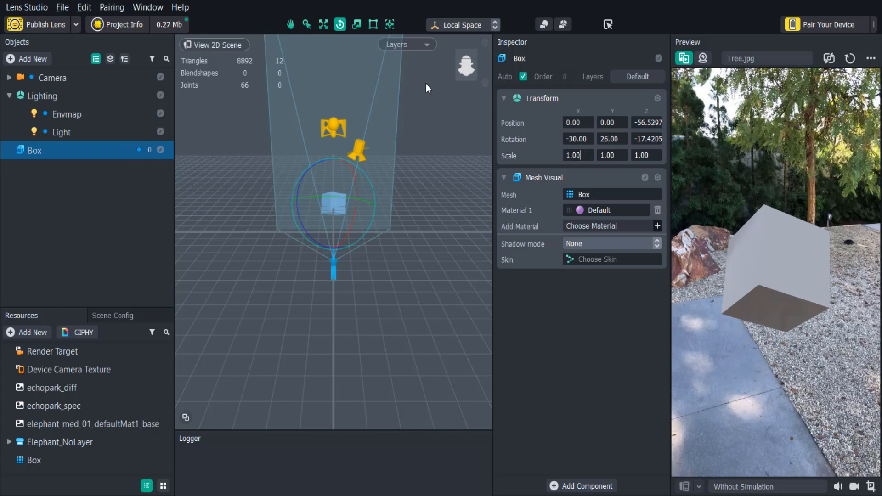
# Step: Scale the box unevenly to about 0.814, 1.2488, 1.7715
pyautogui.click(357, 24)
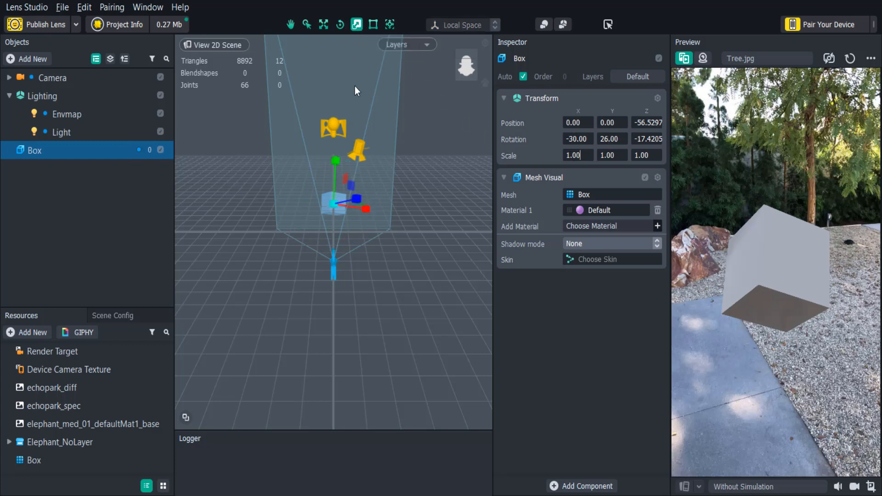
pyautogui.moveTo(349, 200); pyautogui.dragTo(374, 194)
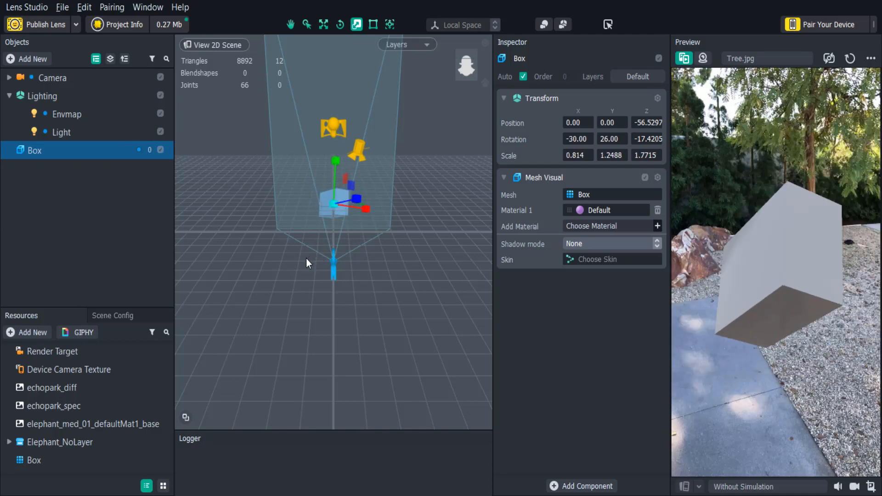
pyautogui.moveTo(371, 49)
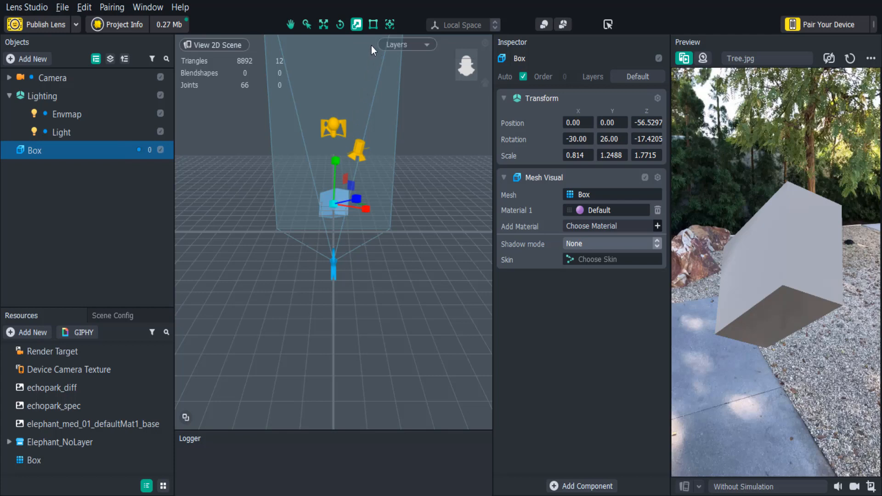
pyautogui.moveTo(390, 24)
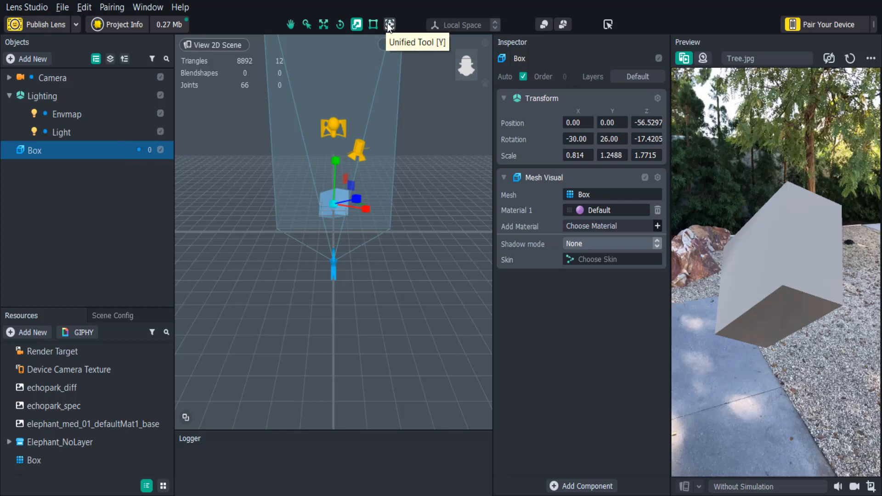
# Step: With the Unified Tool, reshape the box into a flat slab at about 40, -68.8, -46.5 and centre it
pyautogui.click(390, 24)
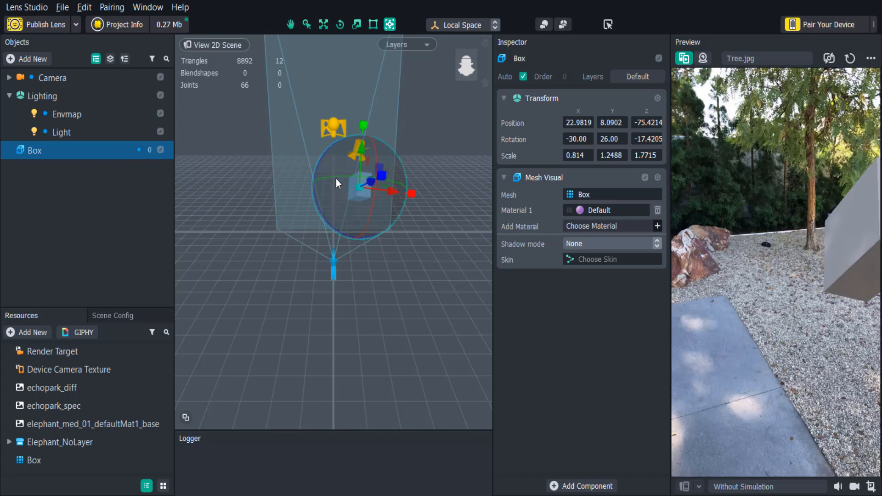
pyautogui.moveTo(337, 184); pyautogui.dragTo(300, 197)
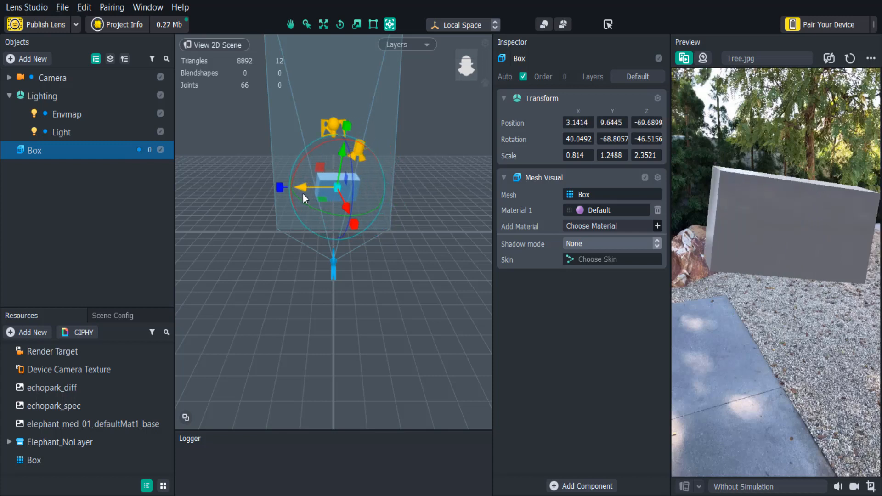
pyautogui.moveTo(304, 187); pyautogui.dragTo(282, 187)
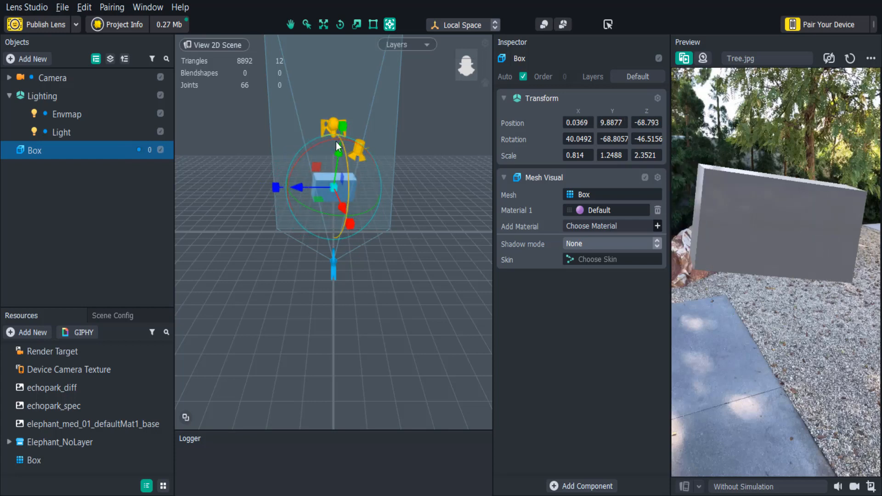
pyautogui.click(290, 24)
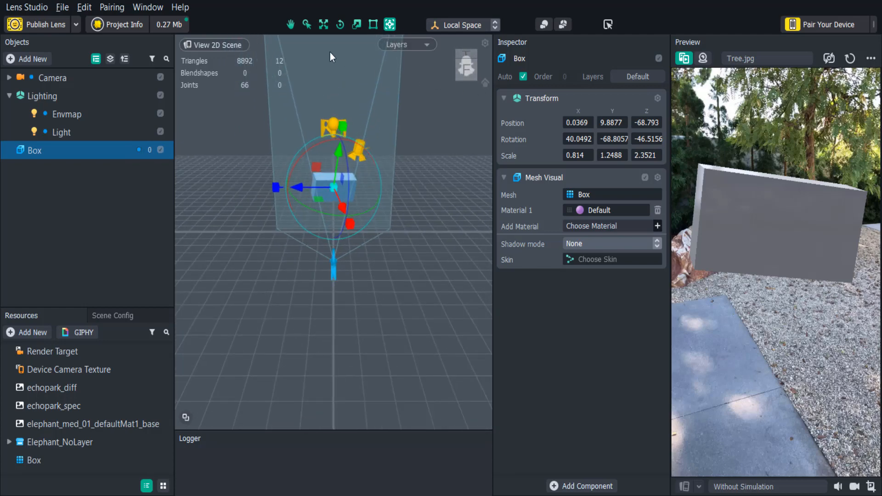
pyautogui.click(289, 23)
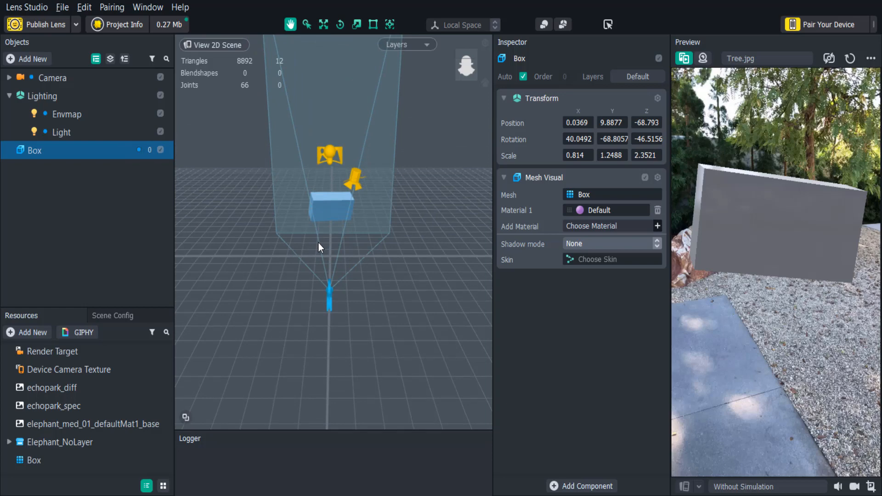
pyautogui.click(213, 45)
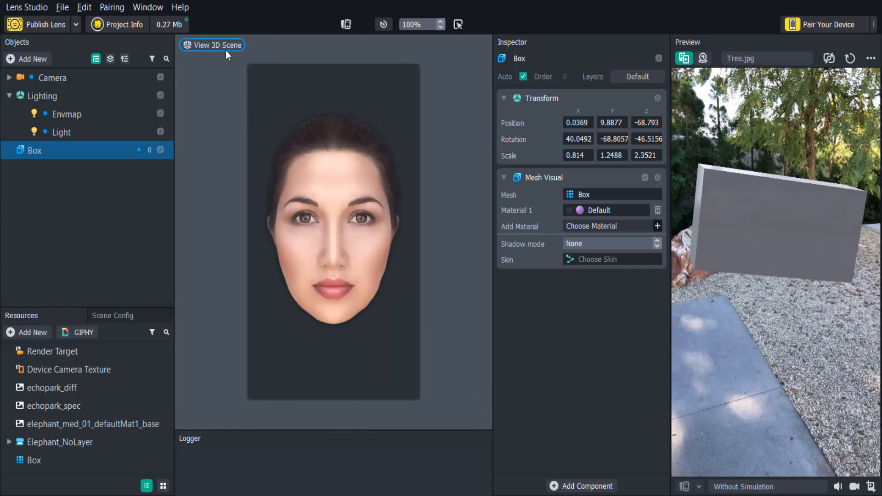
pyautogui.click(212, 45)
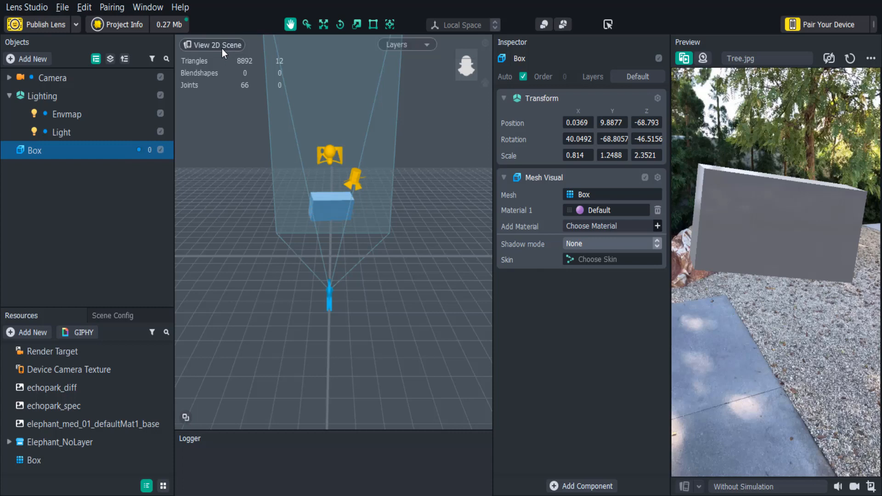
pyautogui.moveTo(255, 91)
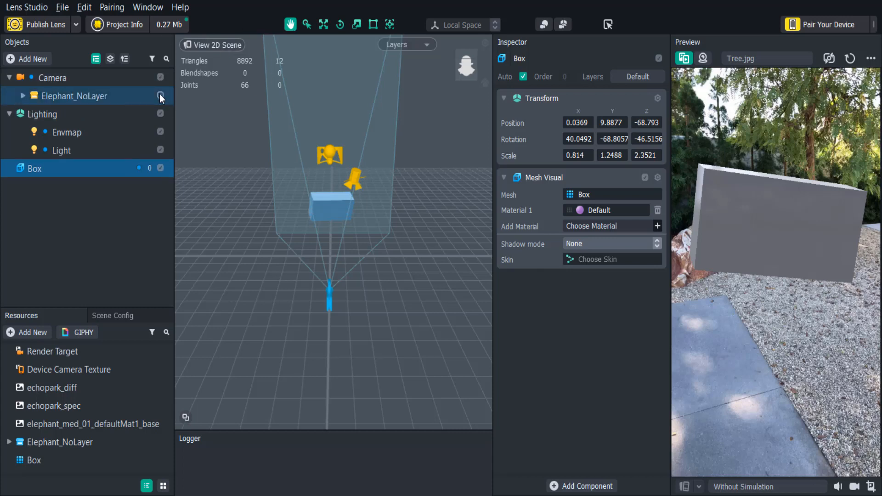
# Step: Delete Elephant_NoLayer from under the Camera, then select the Lighting group
pyautogui.click(75, 96)
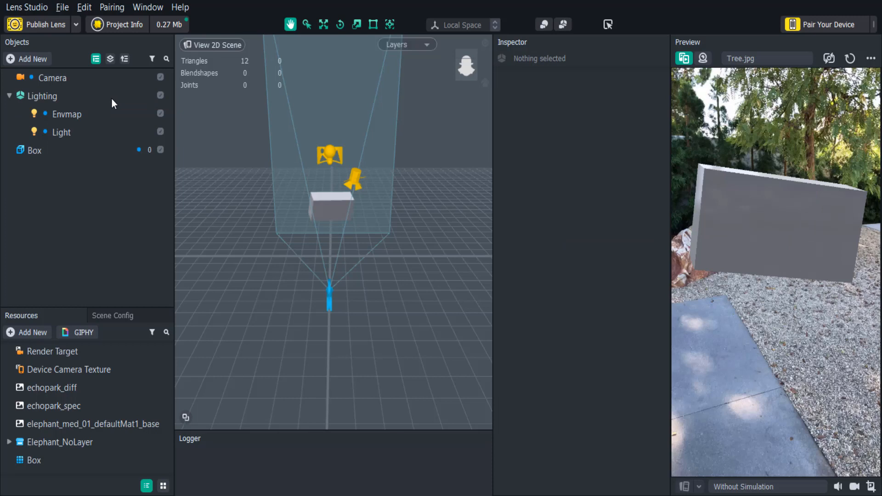
pyautogui.click(43, 96)
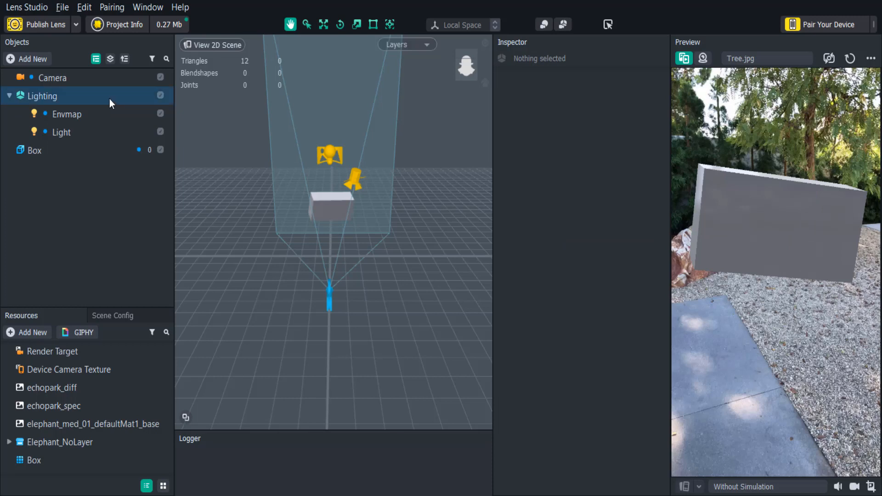